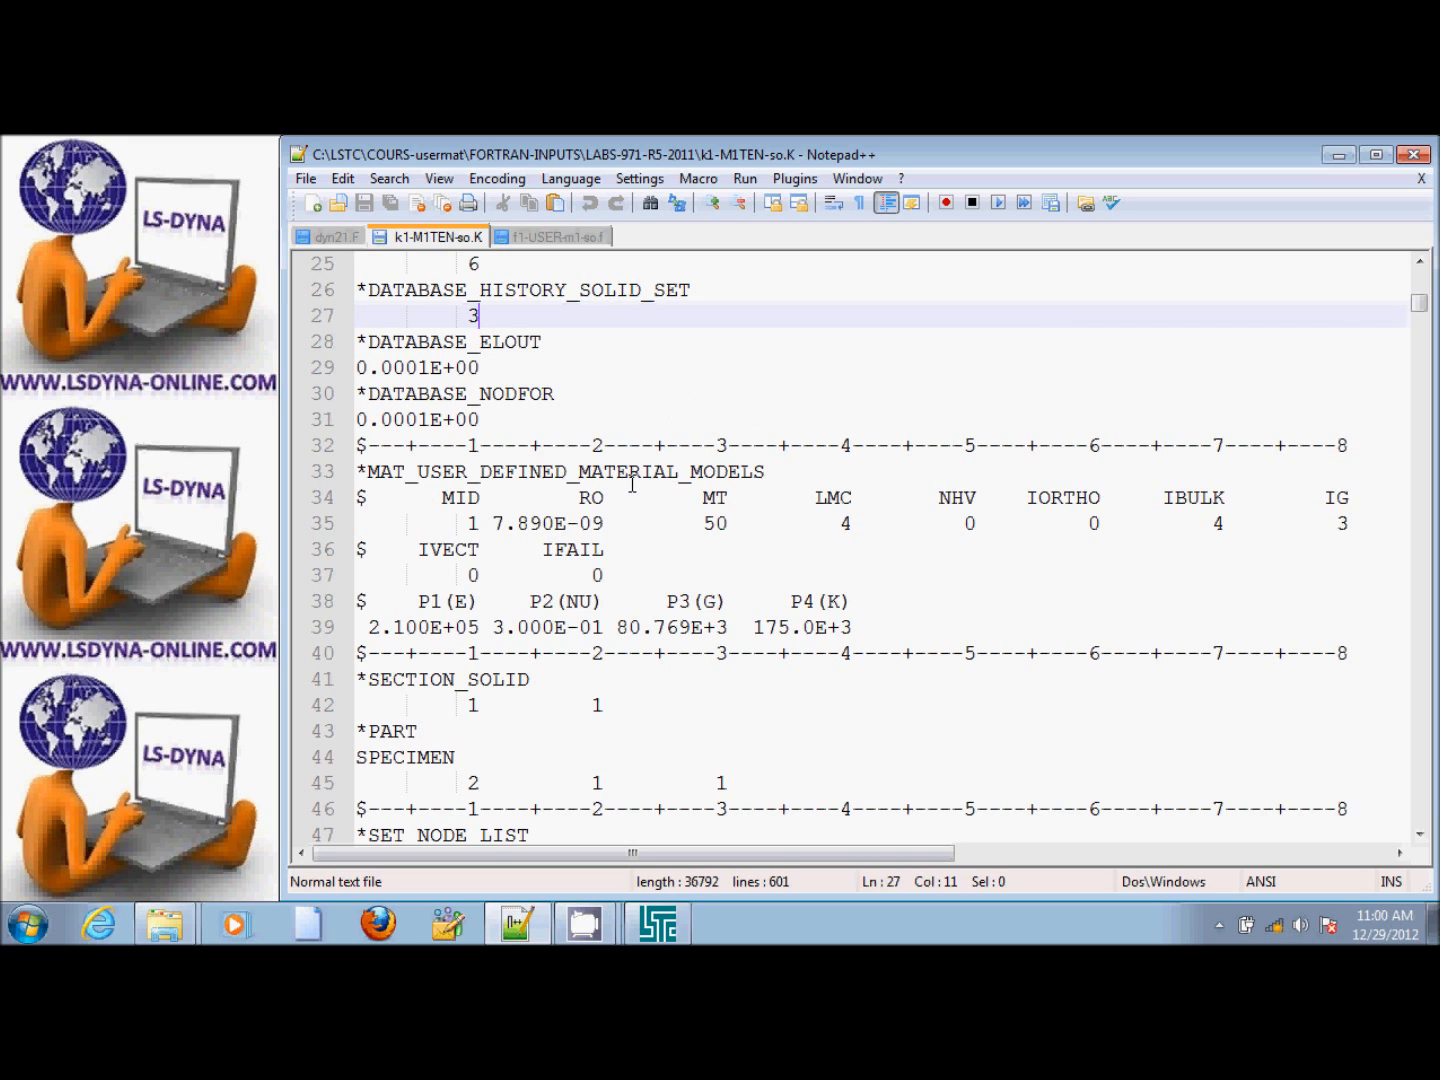
{"action": "mouse_move", "coordinate": [460, 524]}
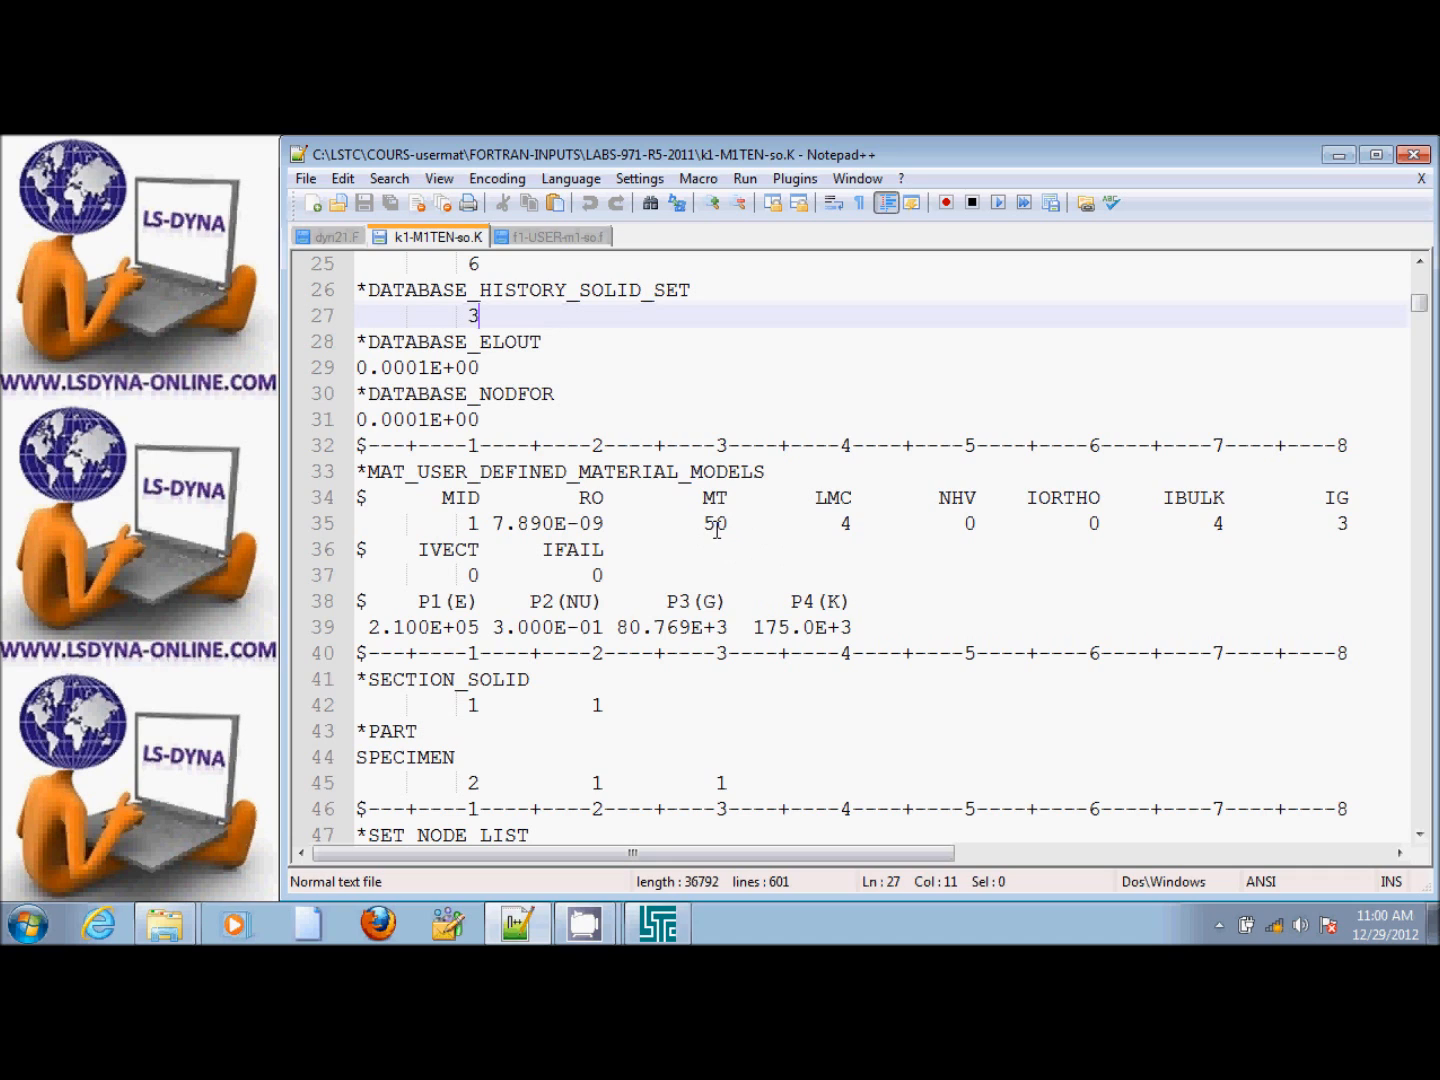
{"action": "mouse_move", "coordinate": [732, 546]}
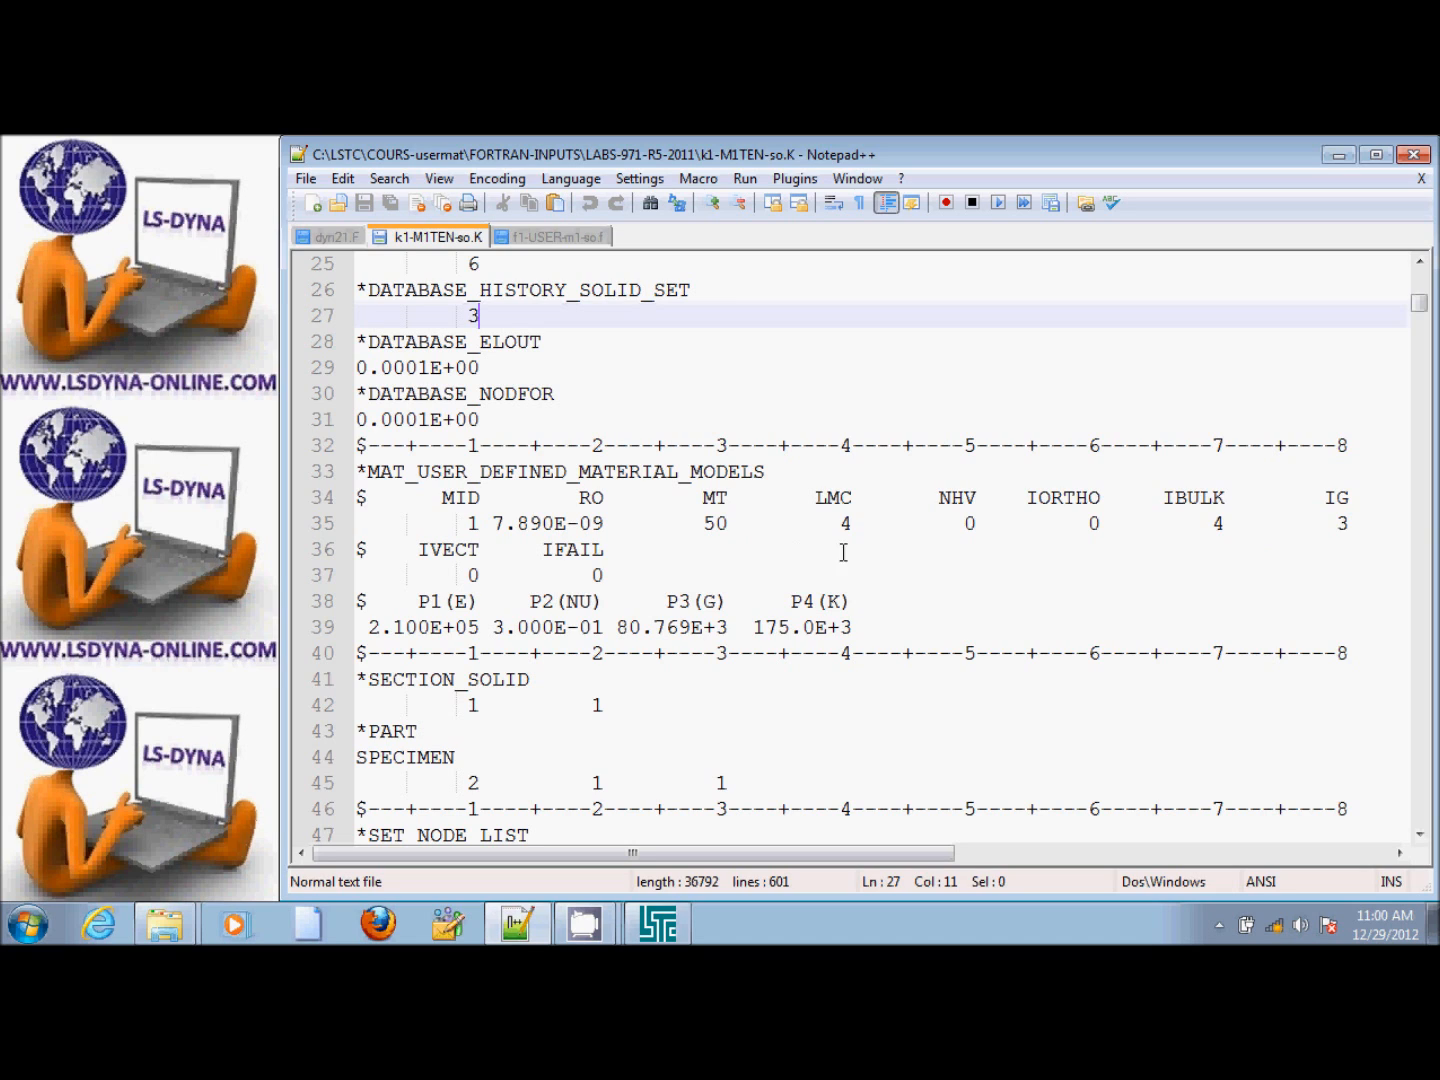
{"action": "mouse_move", "coordinate": [718, 544]}
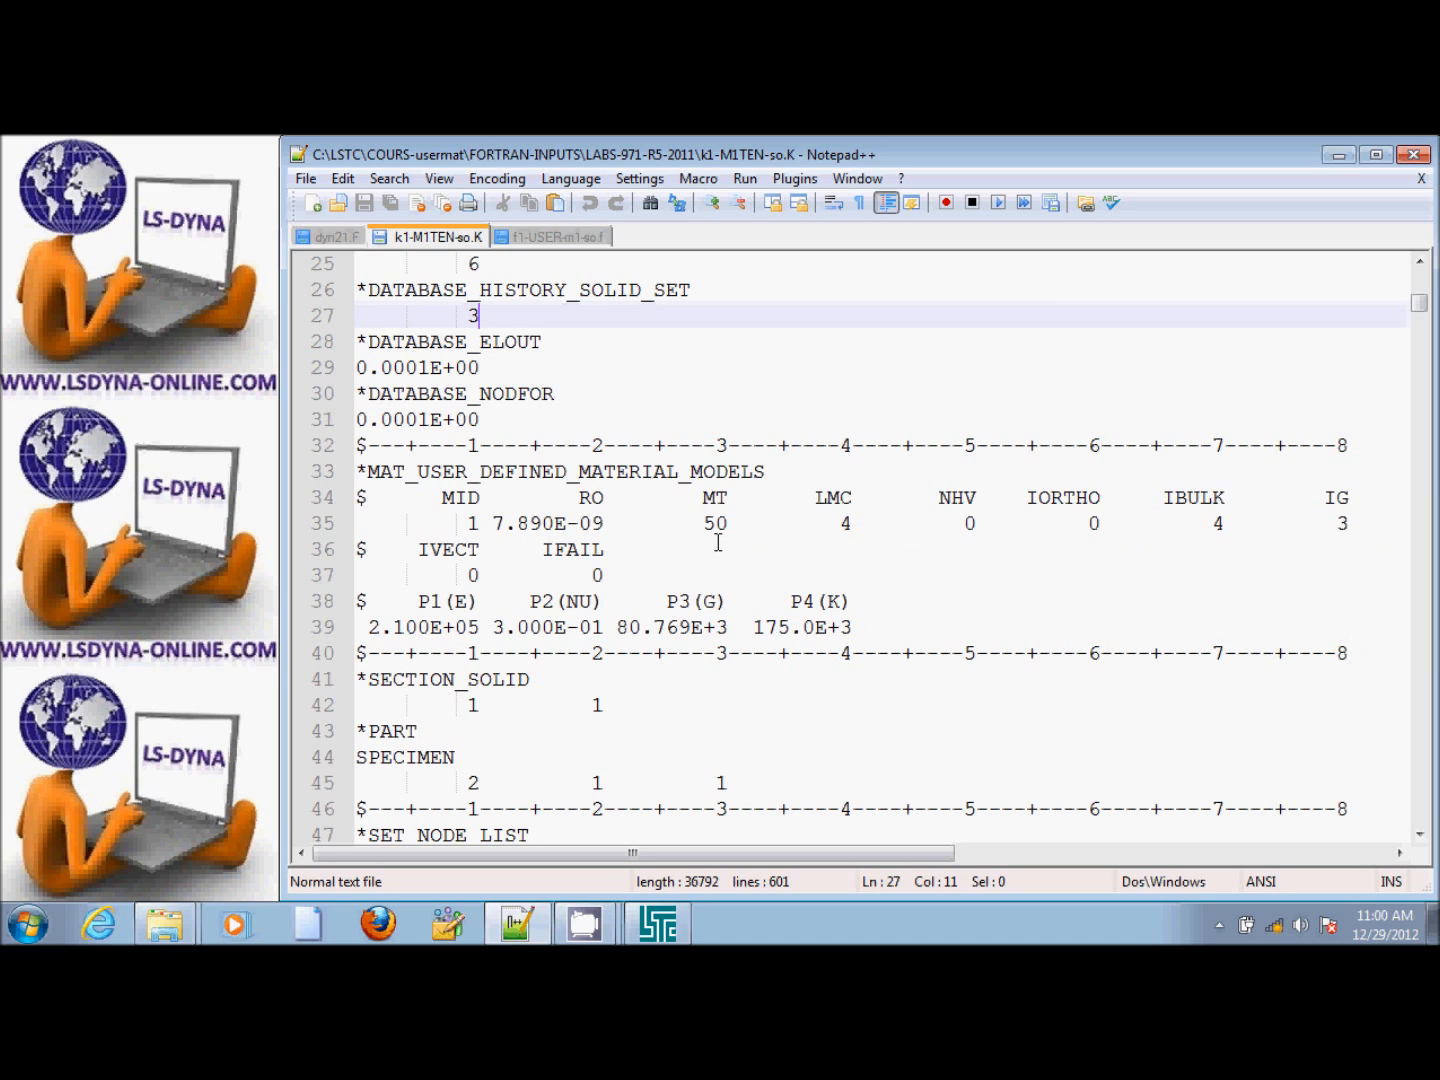
{"action": "mouse_move", "coordinate": [910, 504]}
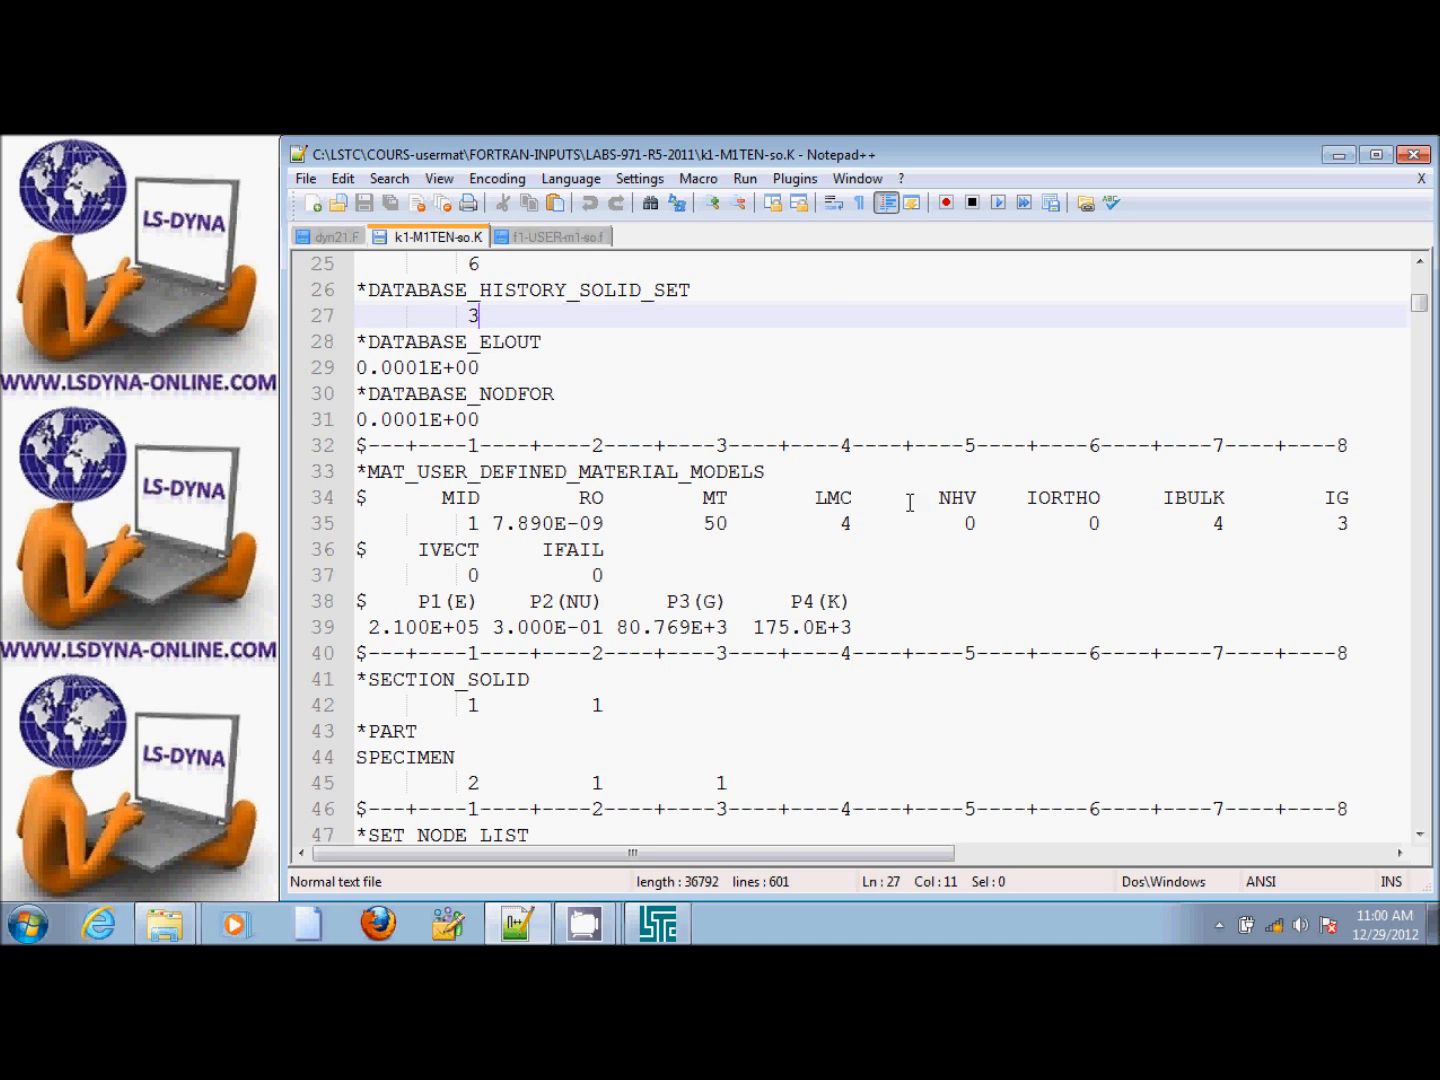
{"action": "mouse_move", "coordinate": [860, 496]}
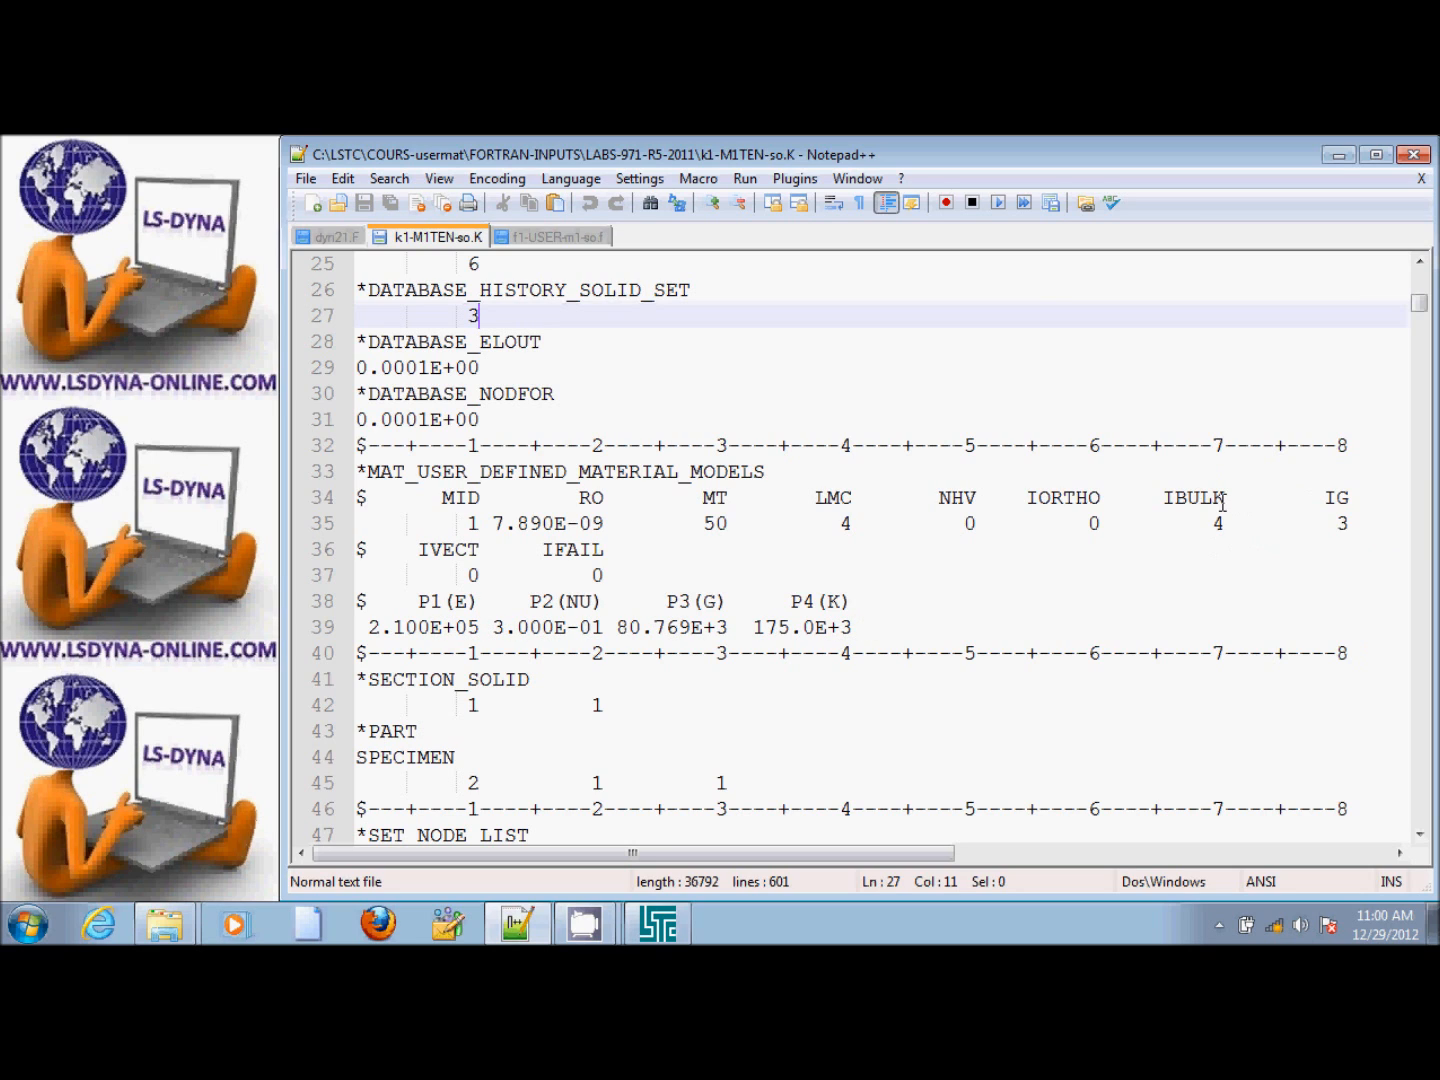
{"action": "mouse_move", "coordinate": [1344, 548]}
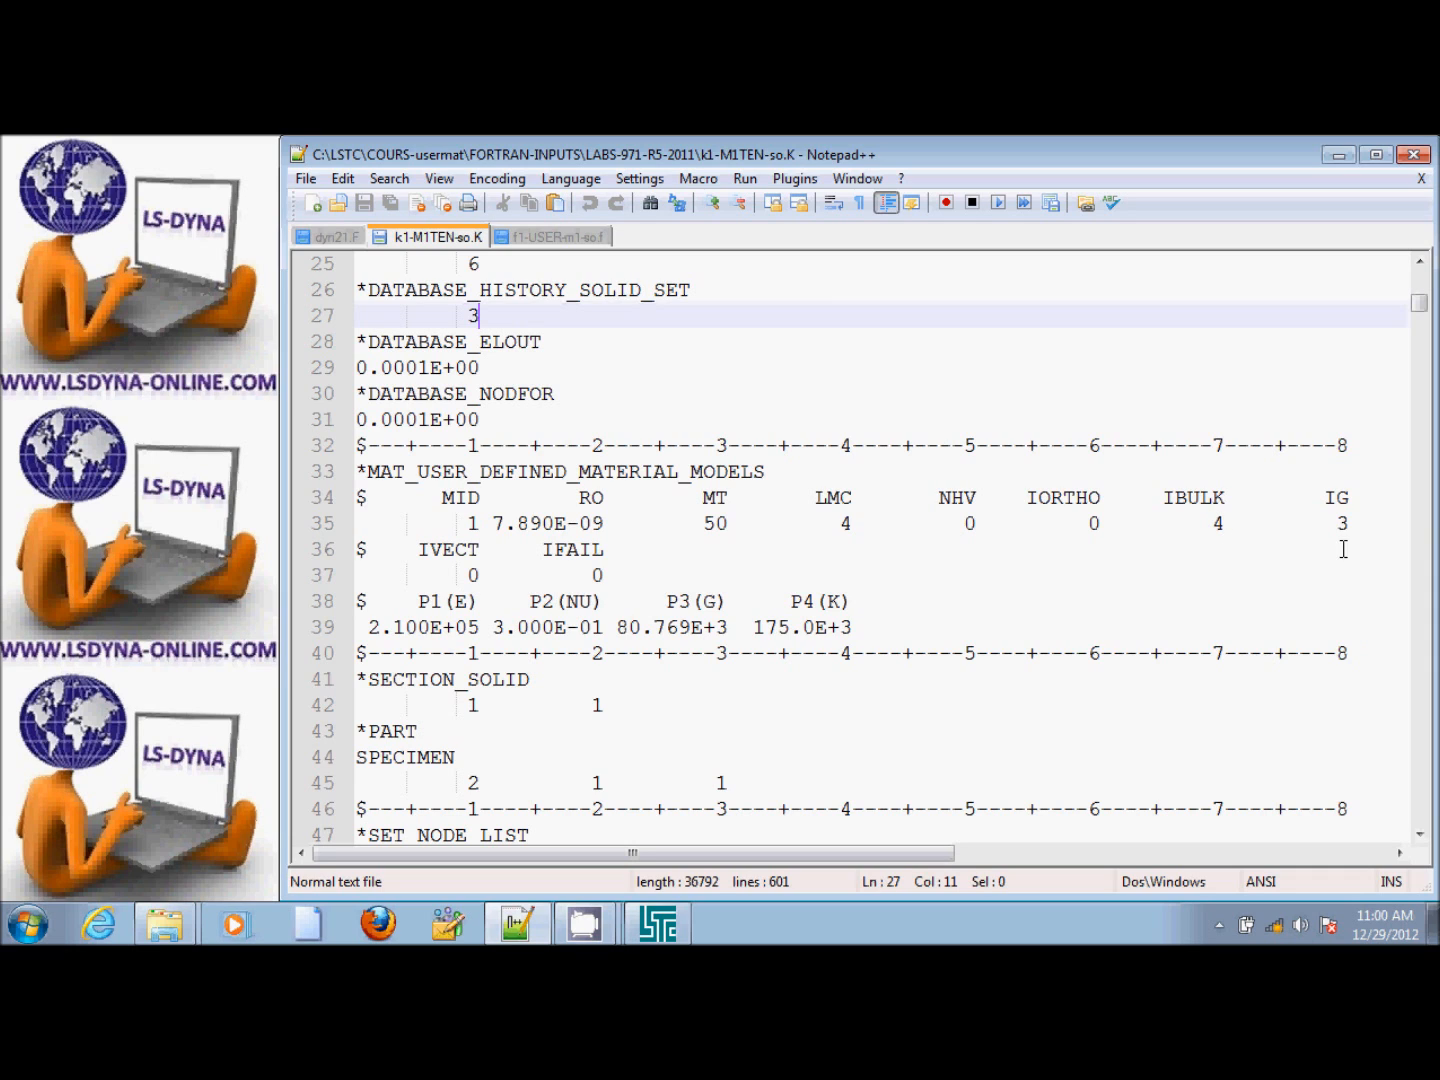
{"action": "mouse_move", "coordinate": [1344, 556]}
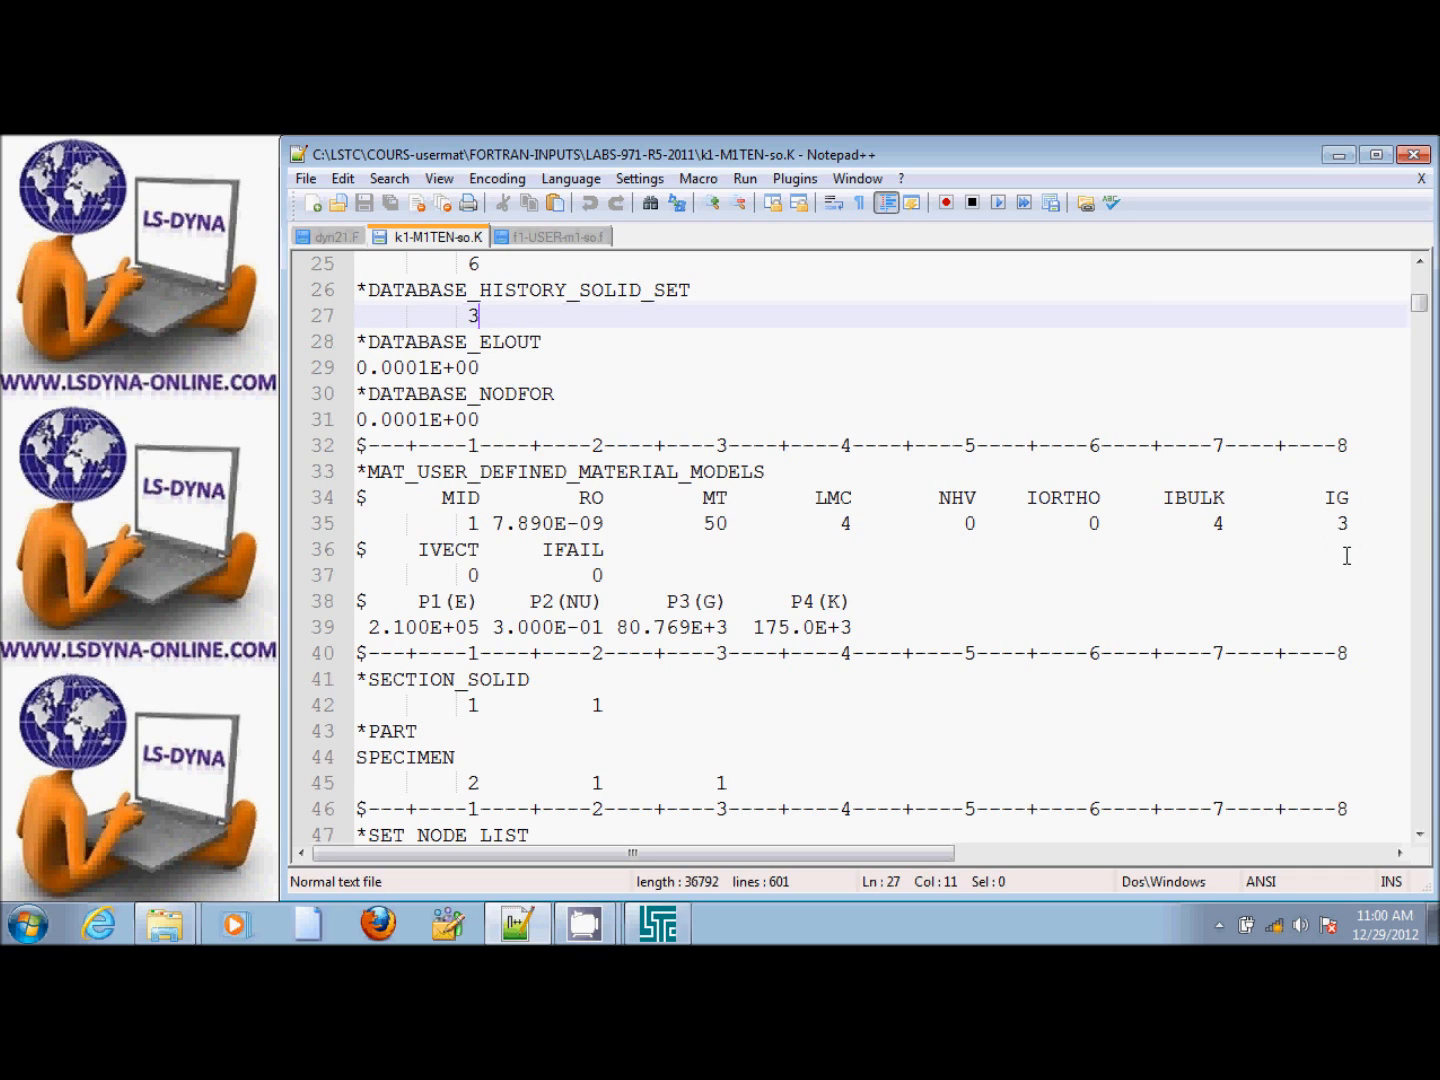
{"action": "mouse_move", "coordinate": [794, 616]}
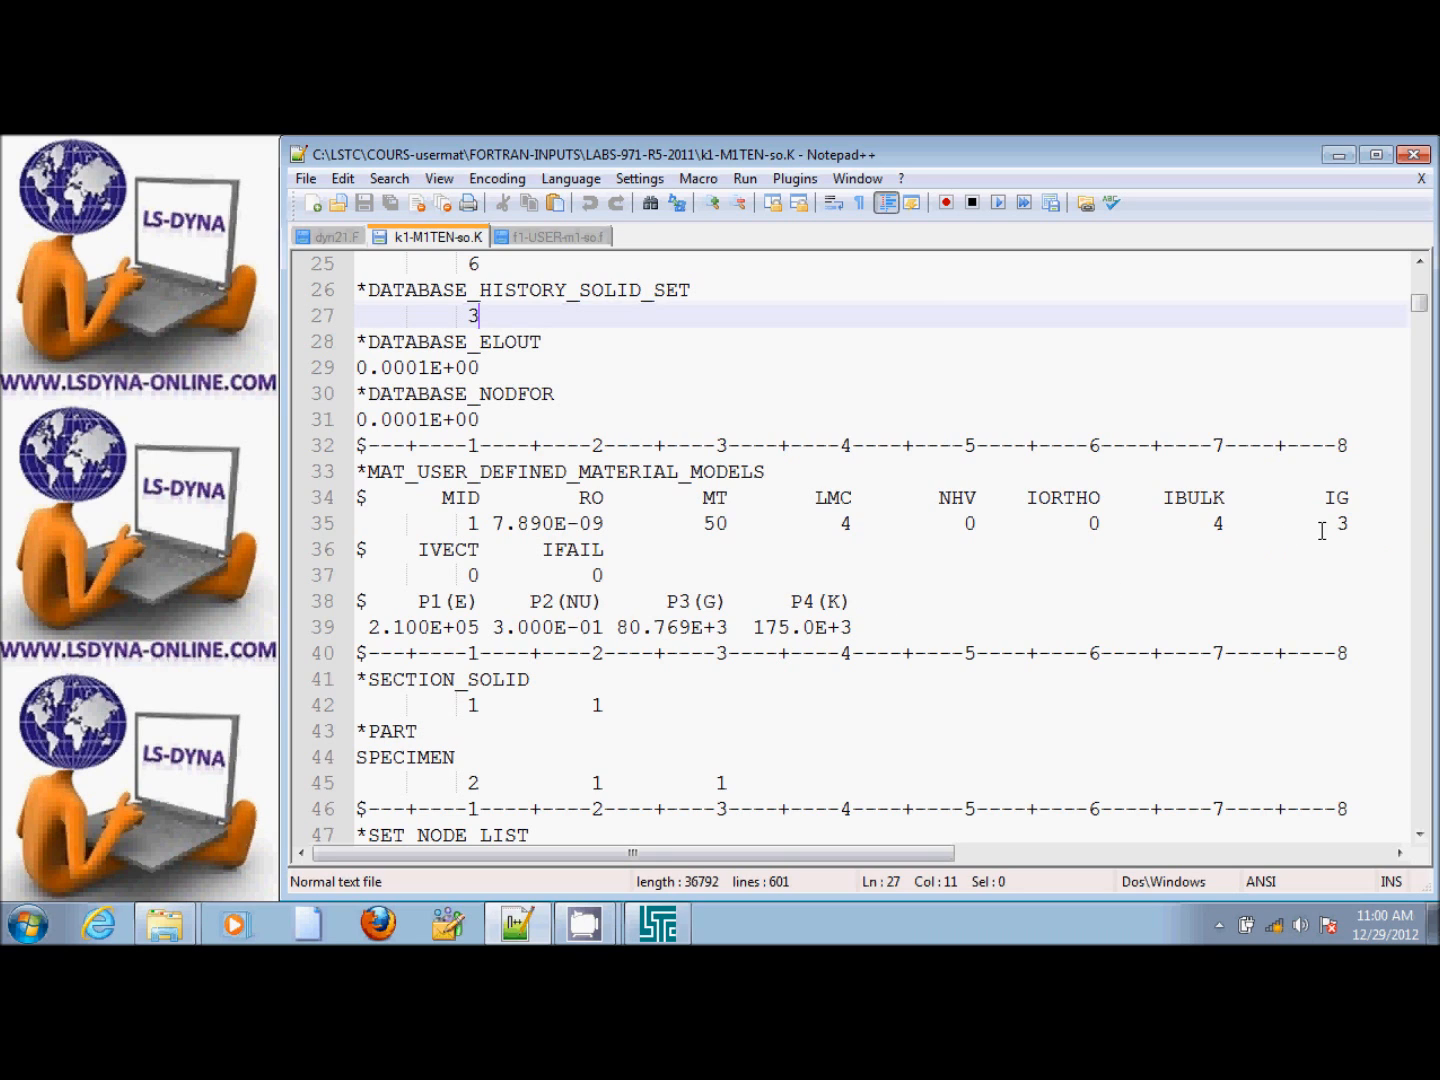
{"action": "mouse_move", "coordinate": [716, 590]}
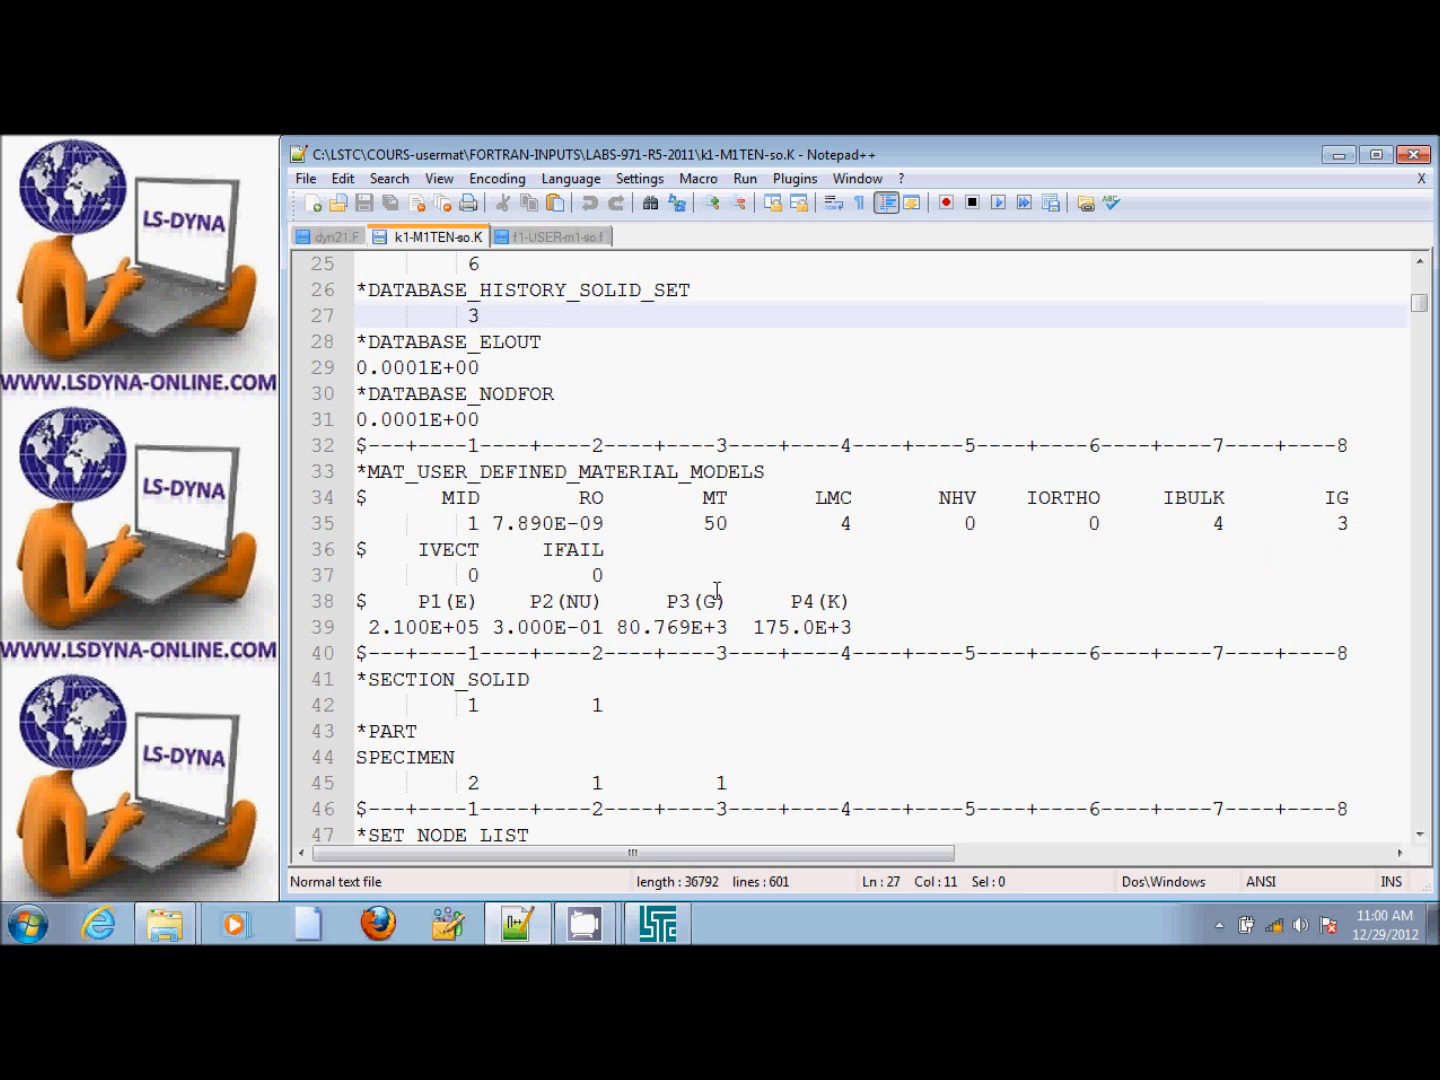